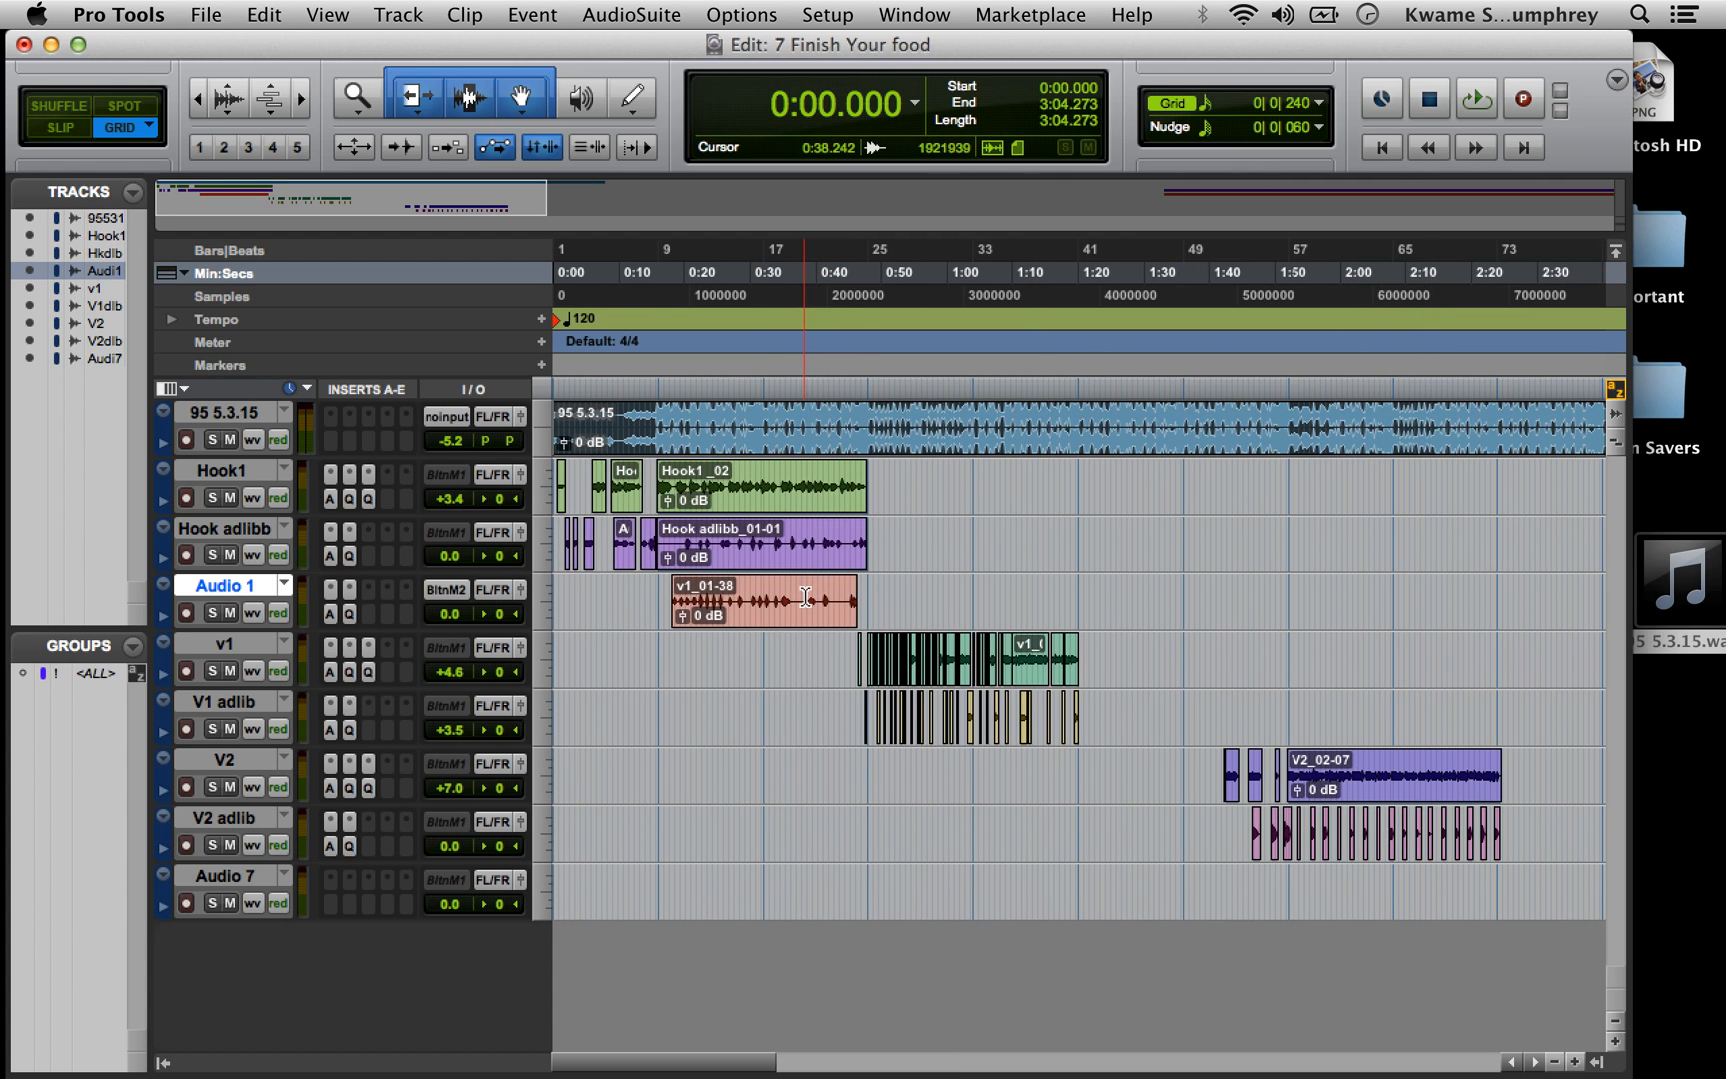
- Switch from Pro Tools over to Mixed In Key 6
key("Cmd+Tab")
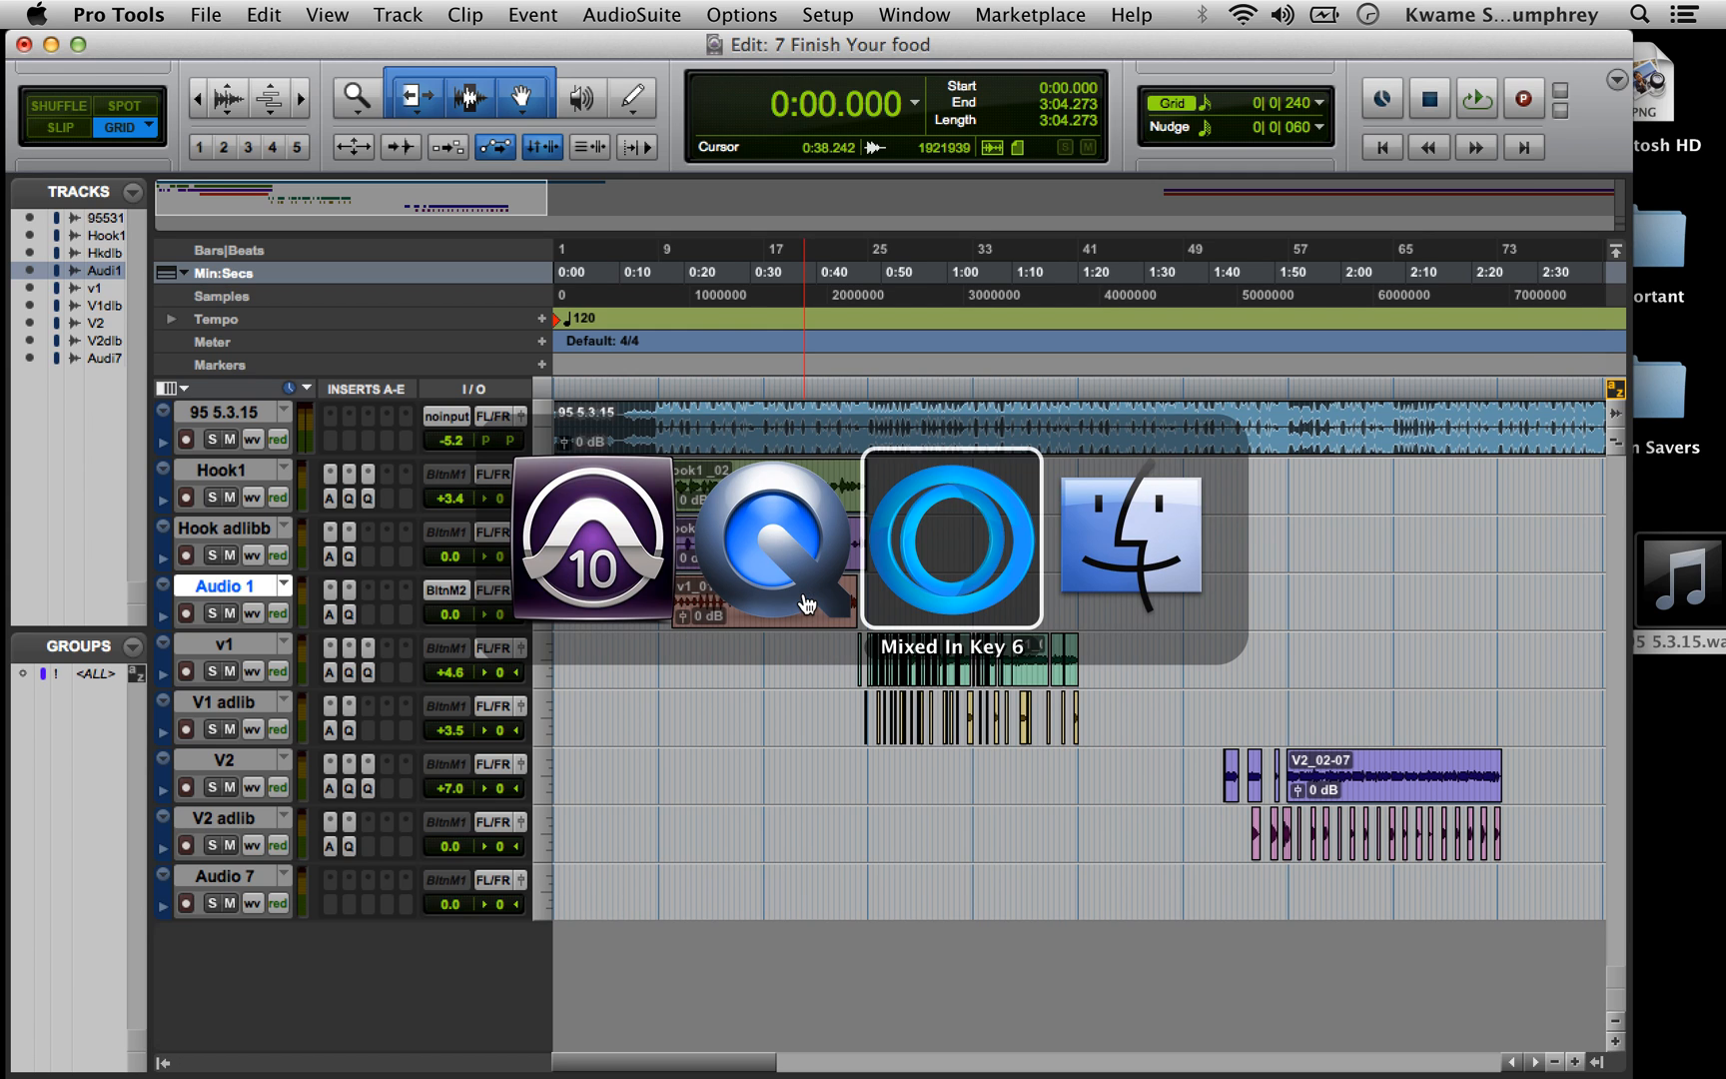
- Analyse beat '95 5.3.15' as 9A at 120 BPM and set the session tempo to 120
left_click(952, 535)
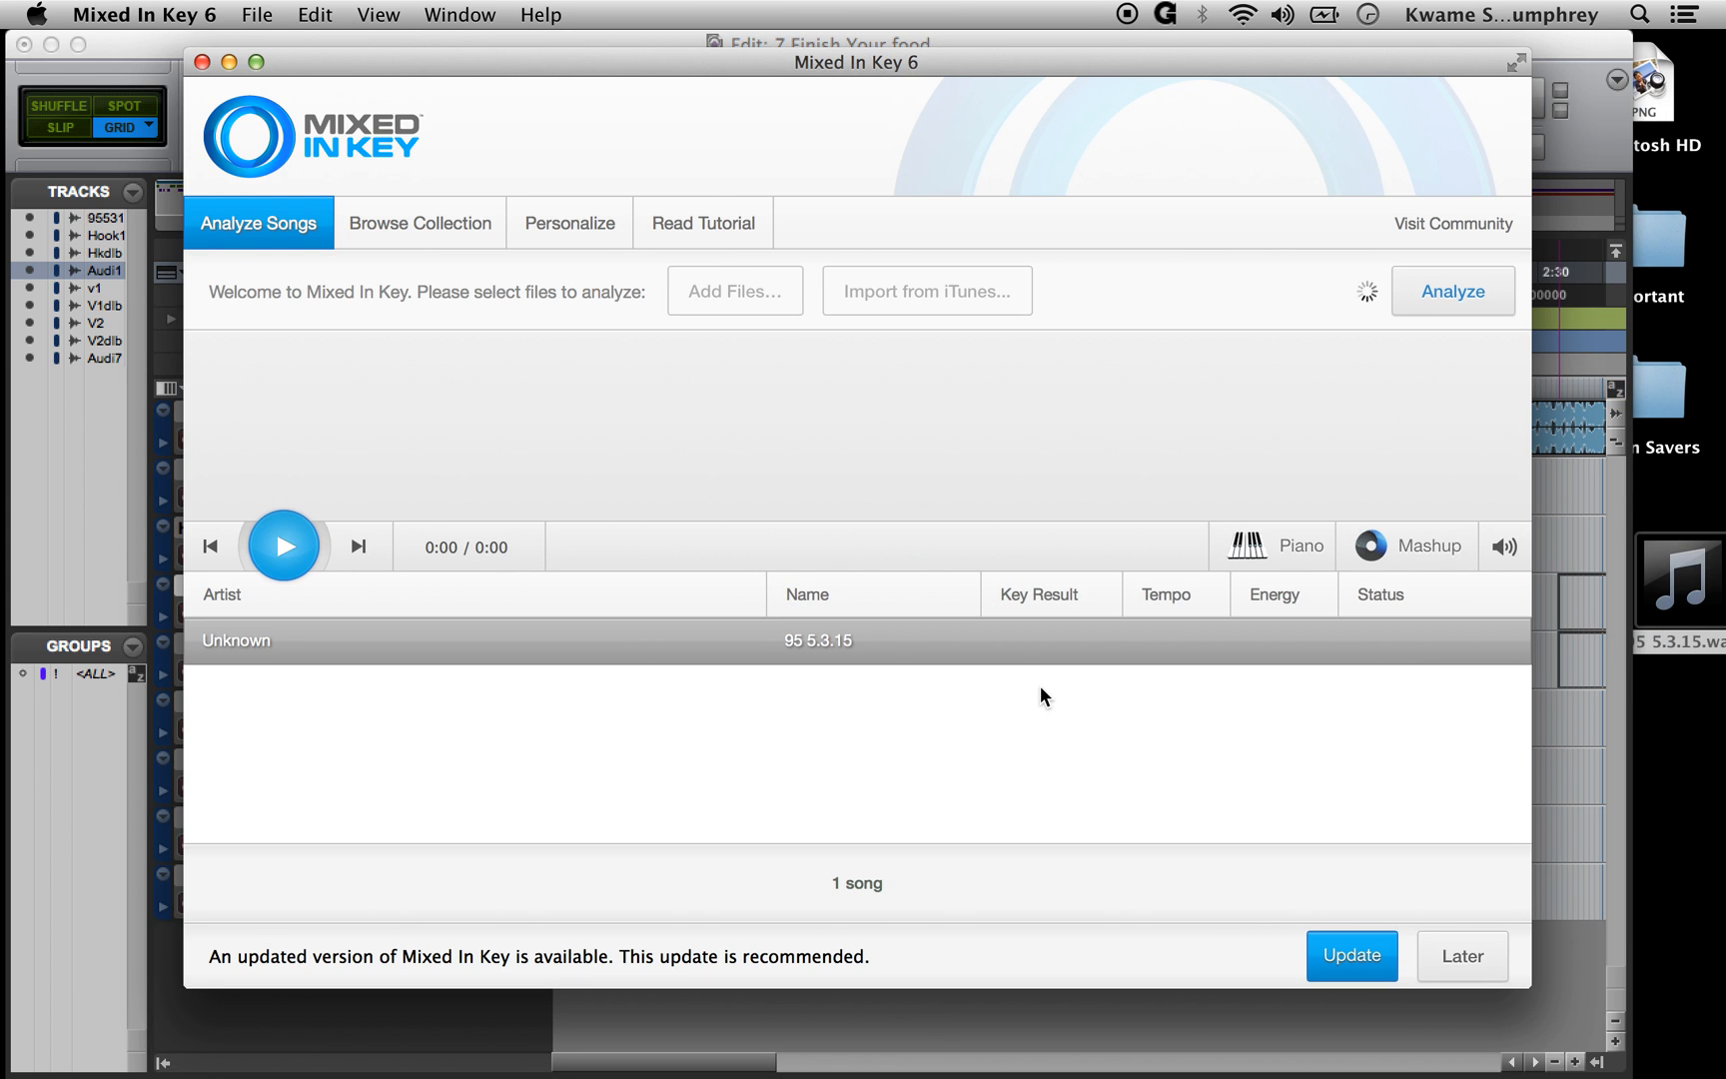
left_click(1453, 291)
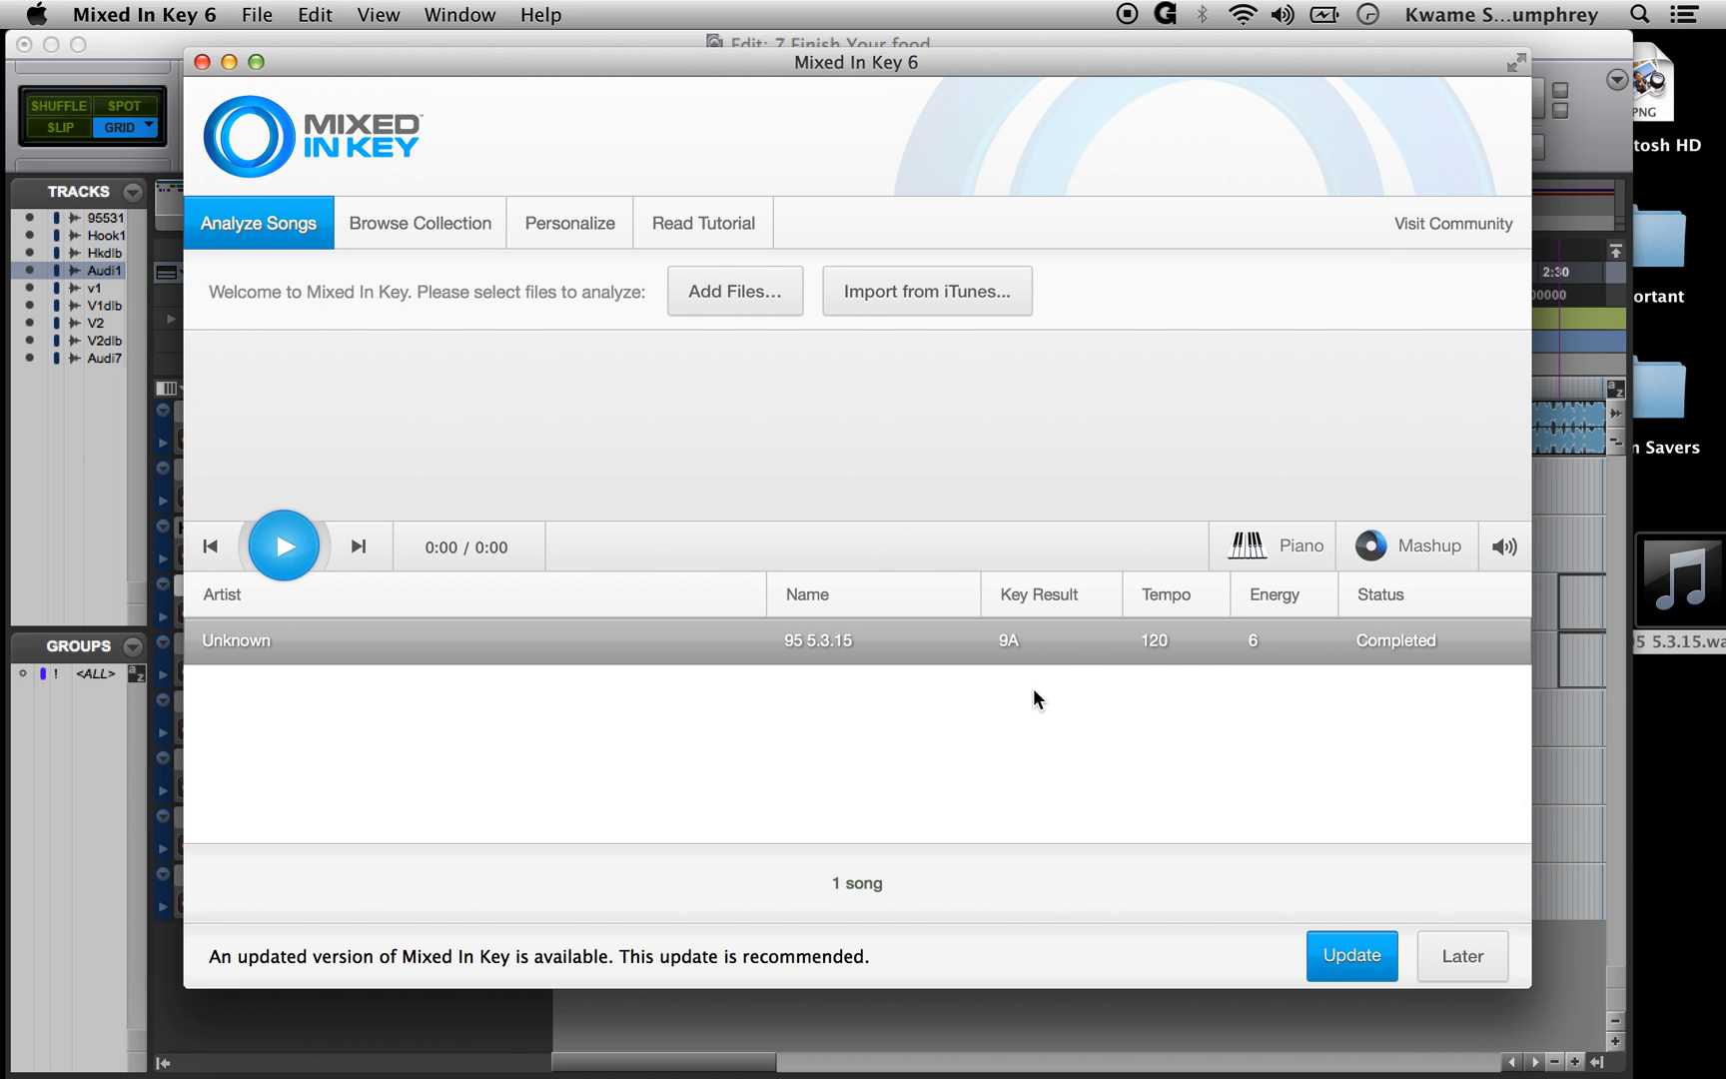
mouse_move(1421, 678)
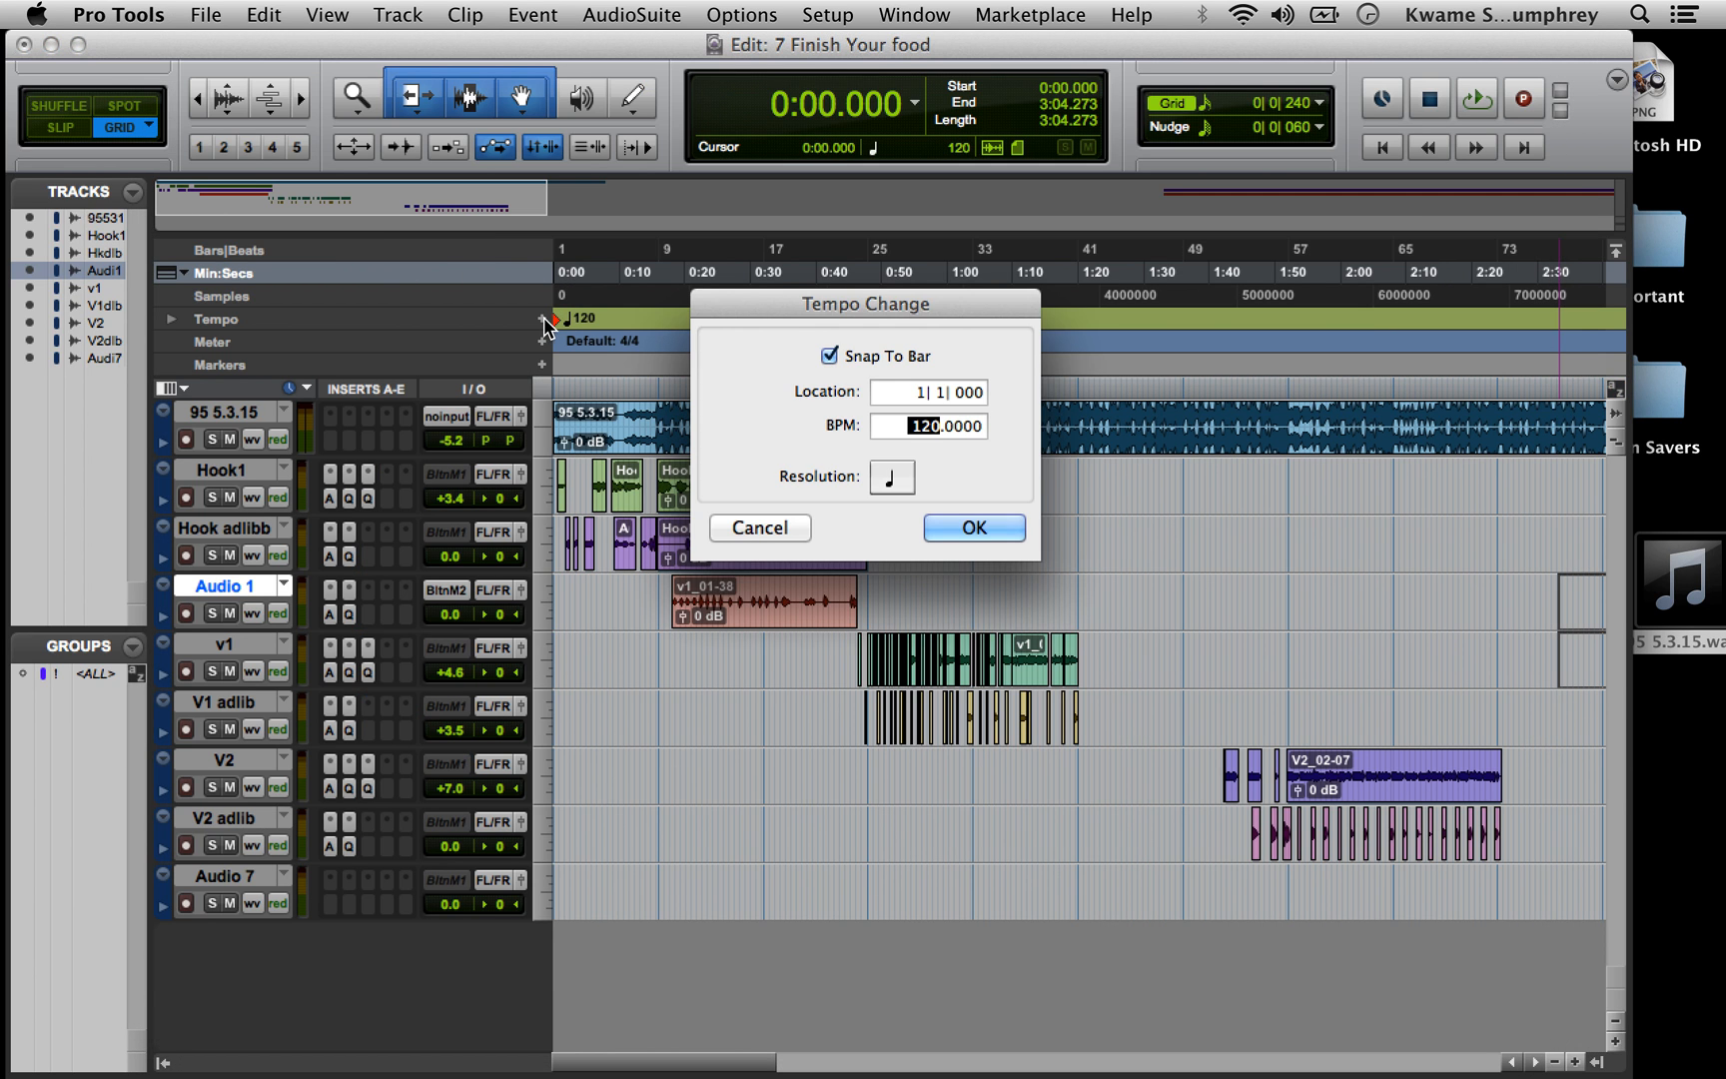
left_click(975, 528)
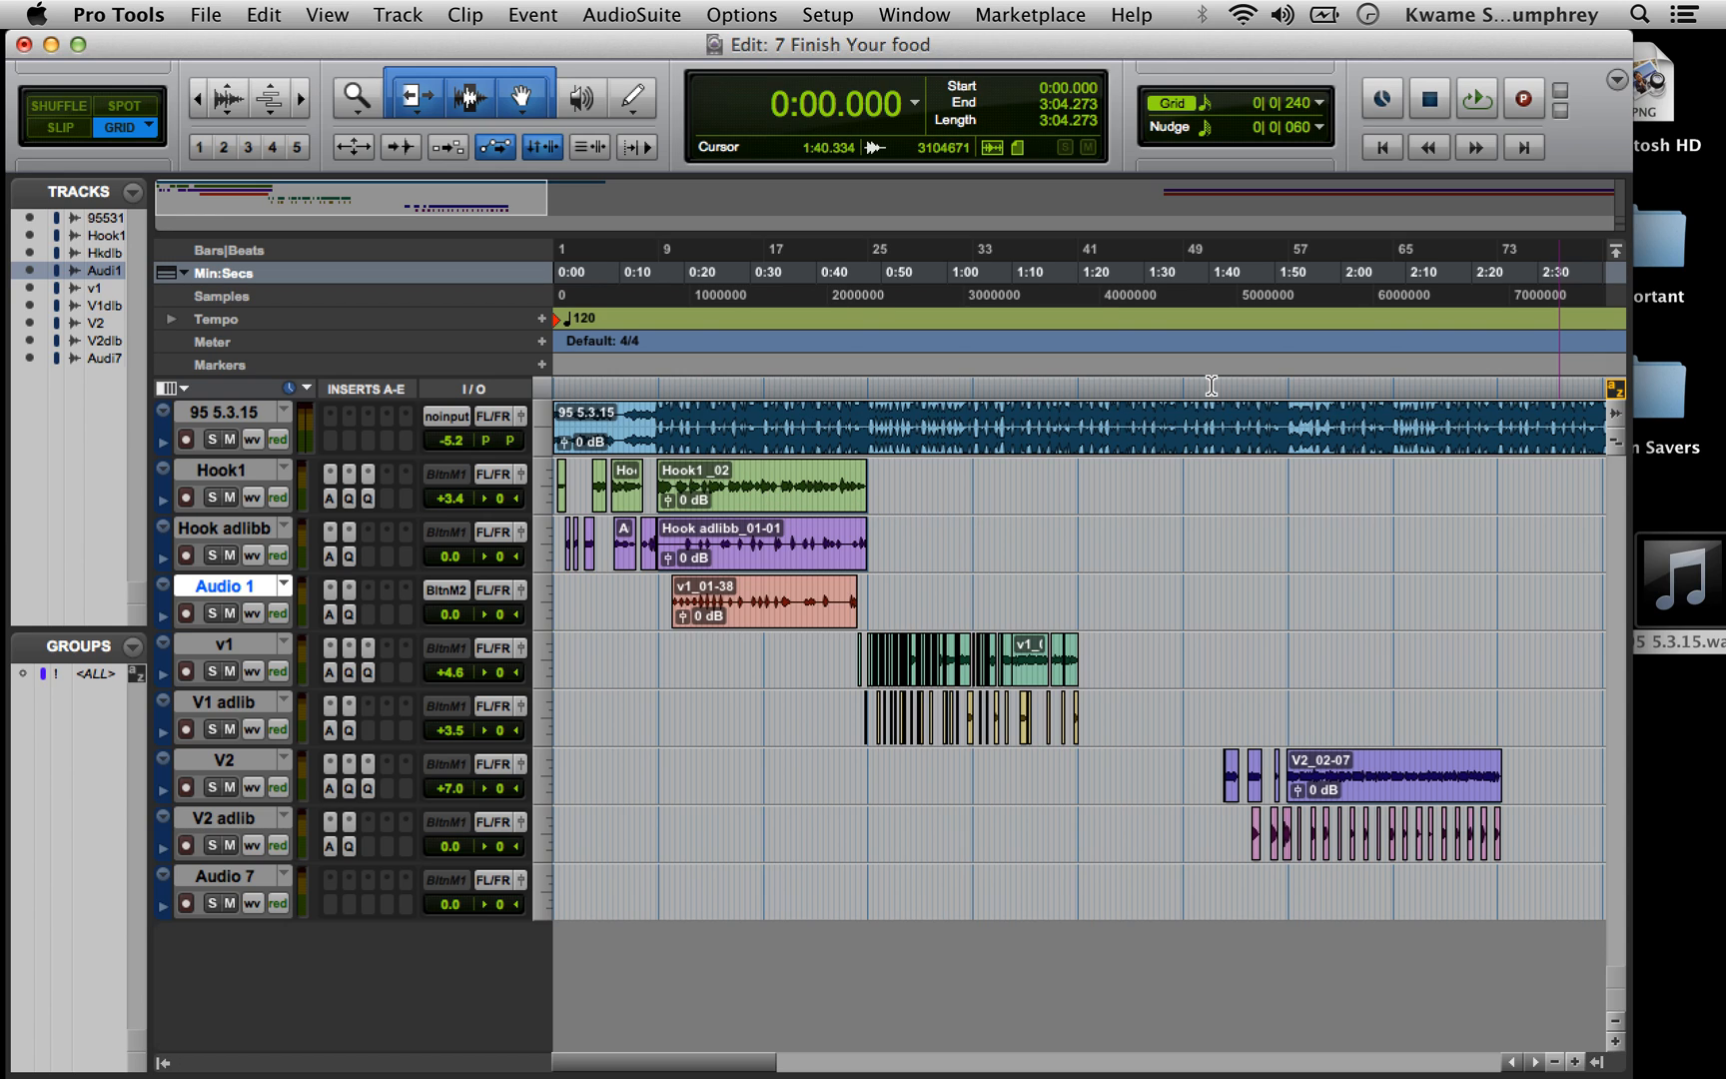
- Zoom the edit window to bars 1-5 so the Hook1 and Audio 2 clips read clearly
left_click(110, 120)
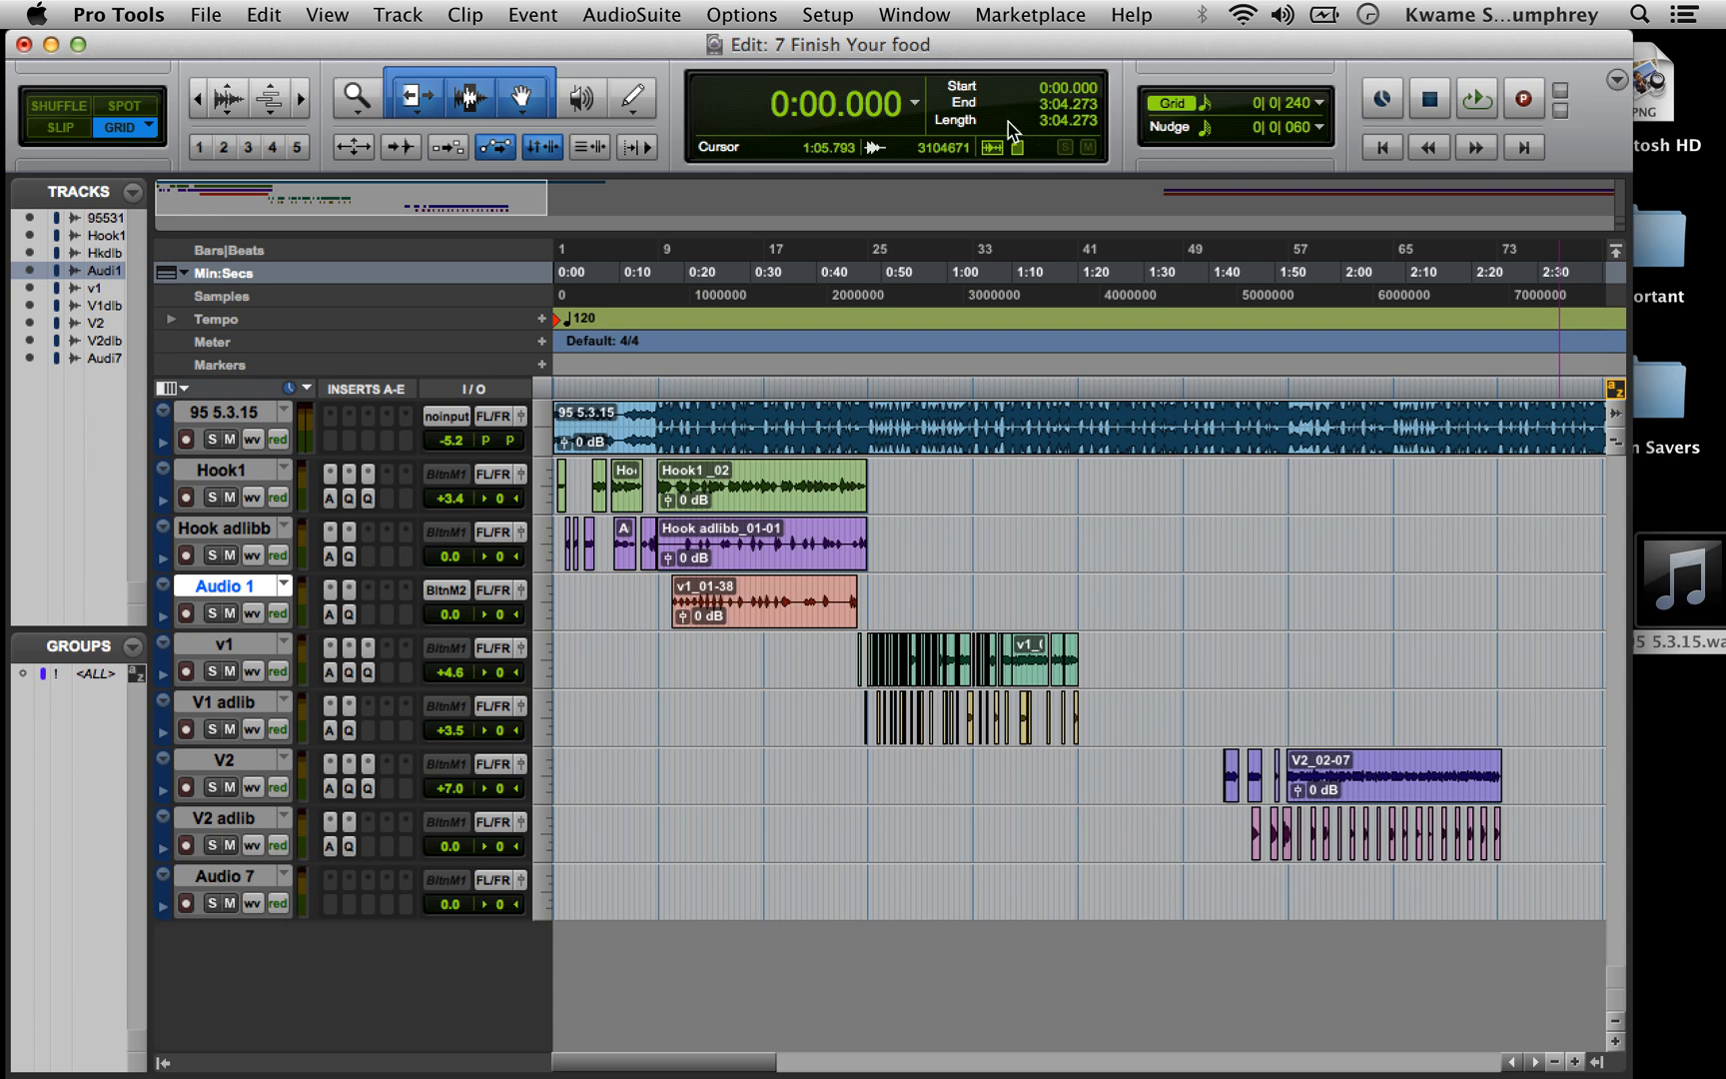
left_click(1325, 104)
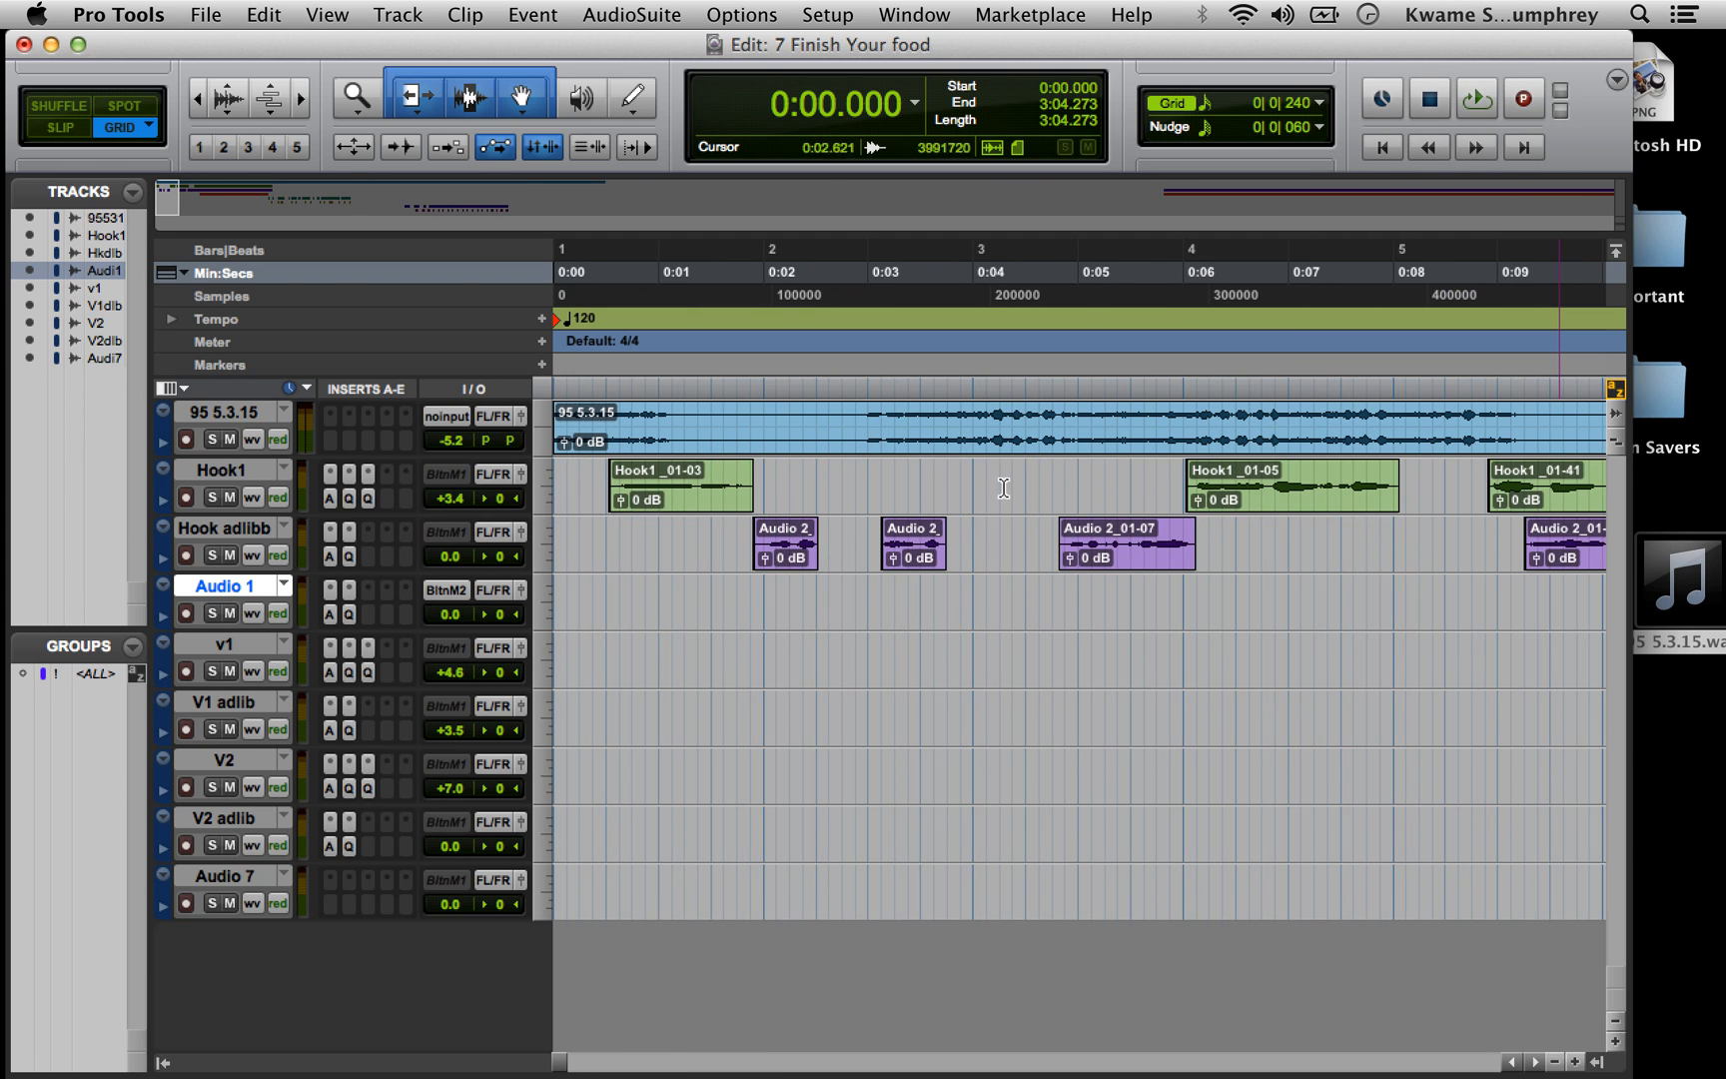
- Trim Hook1_02-01 and Hook adlibb_01-01 to start on bar 41, then play back from bar 40
scroll("right", 3)
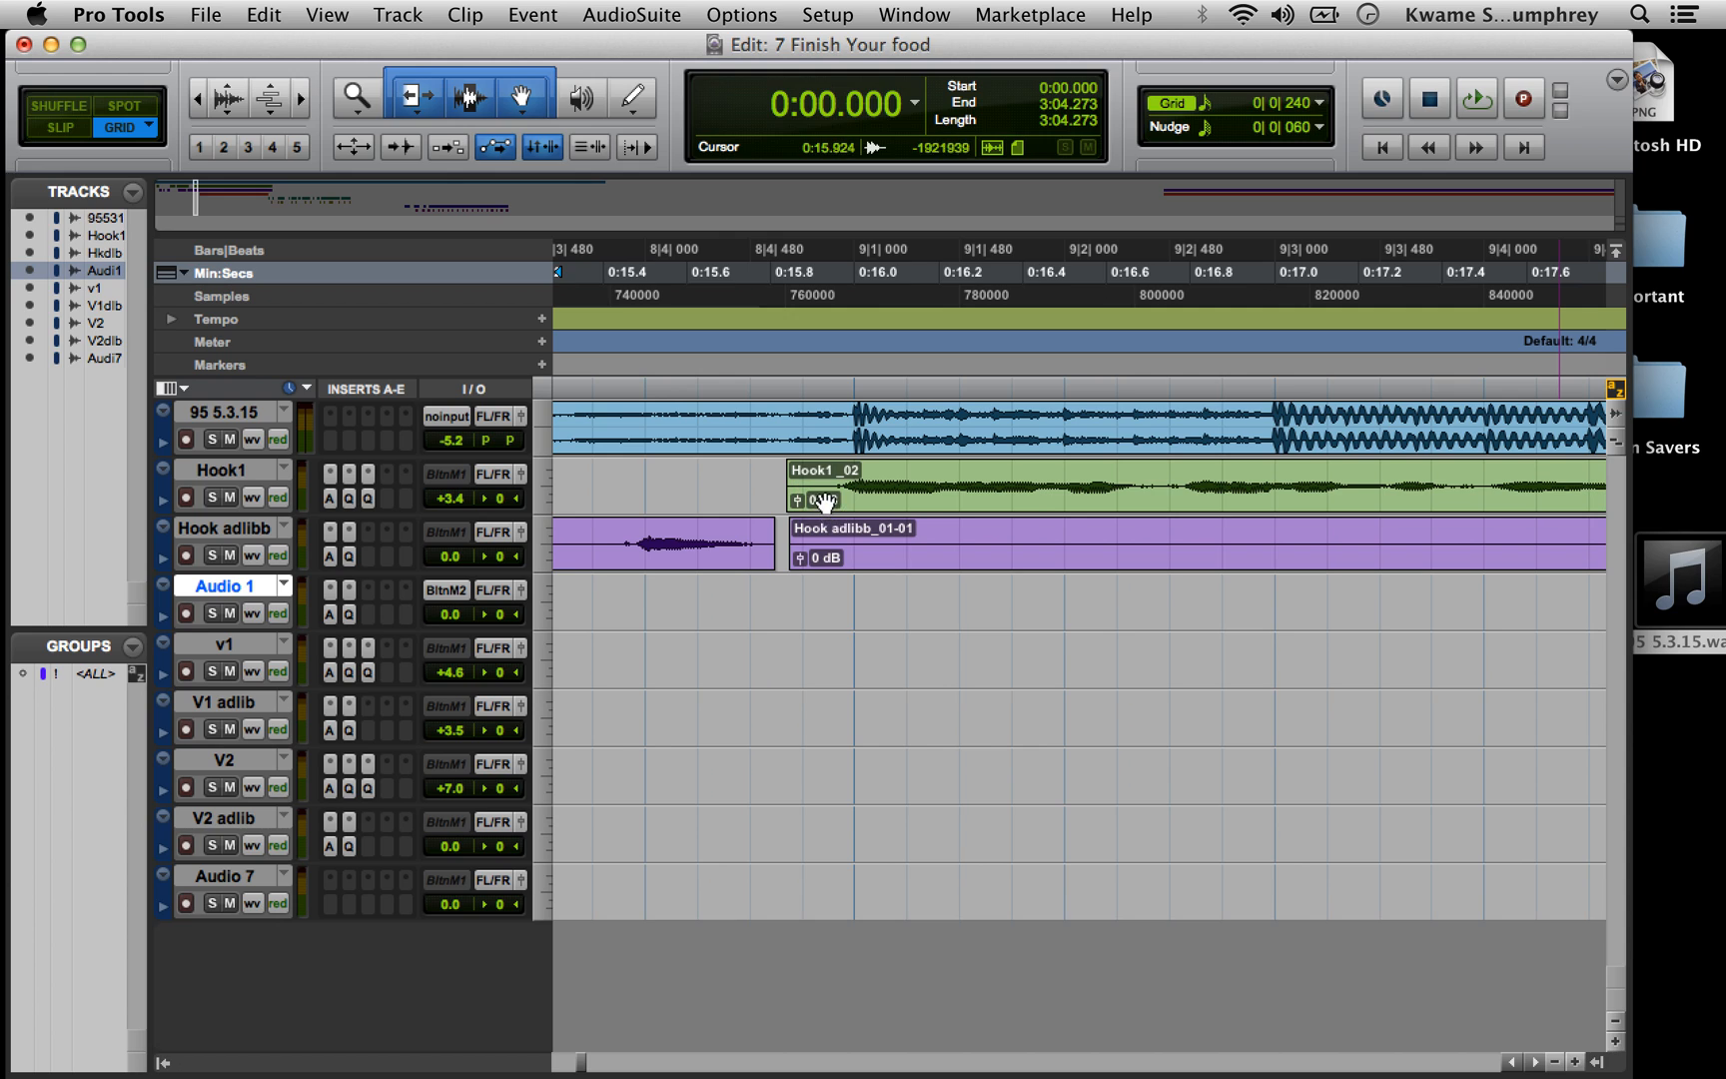
left_click(825, 499)
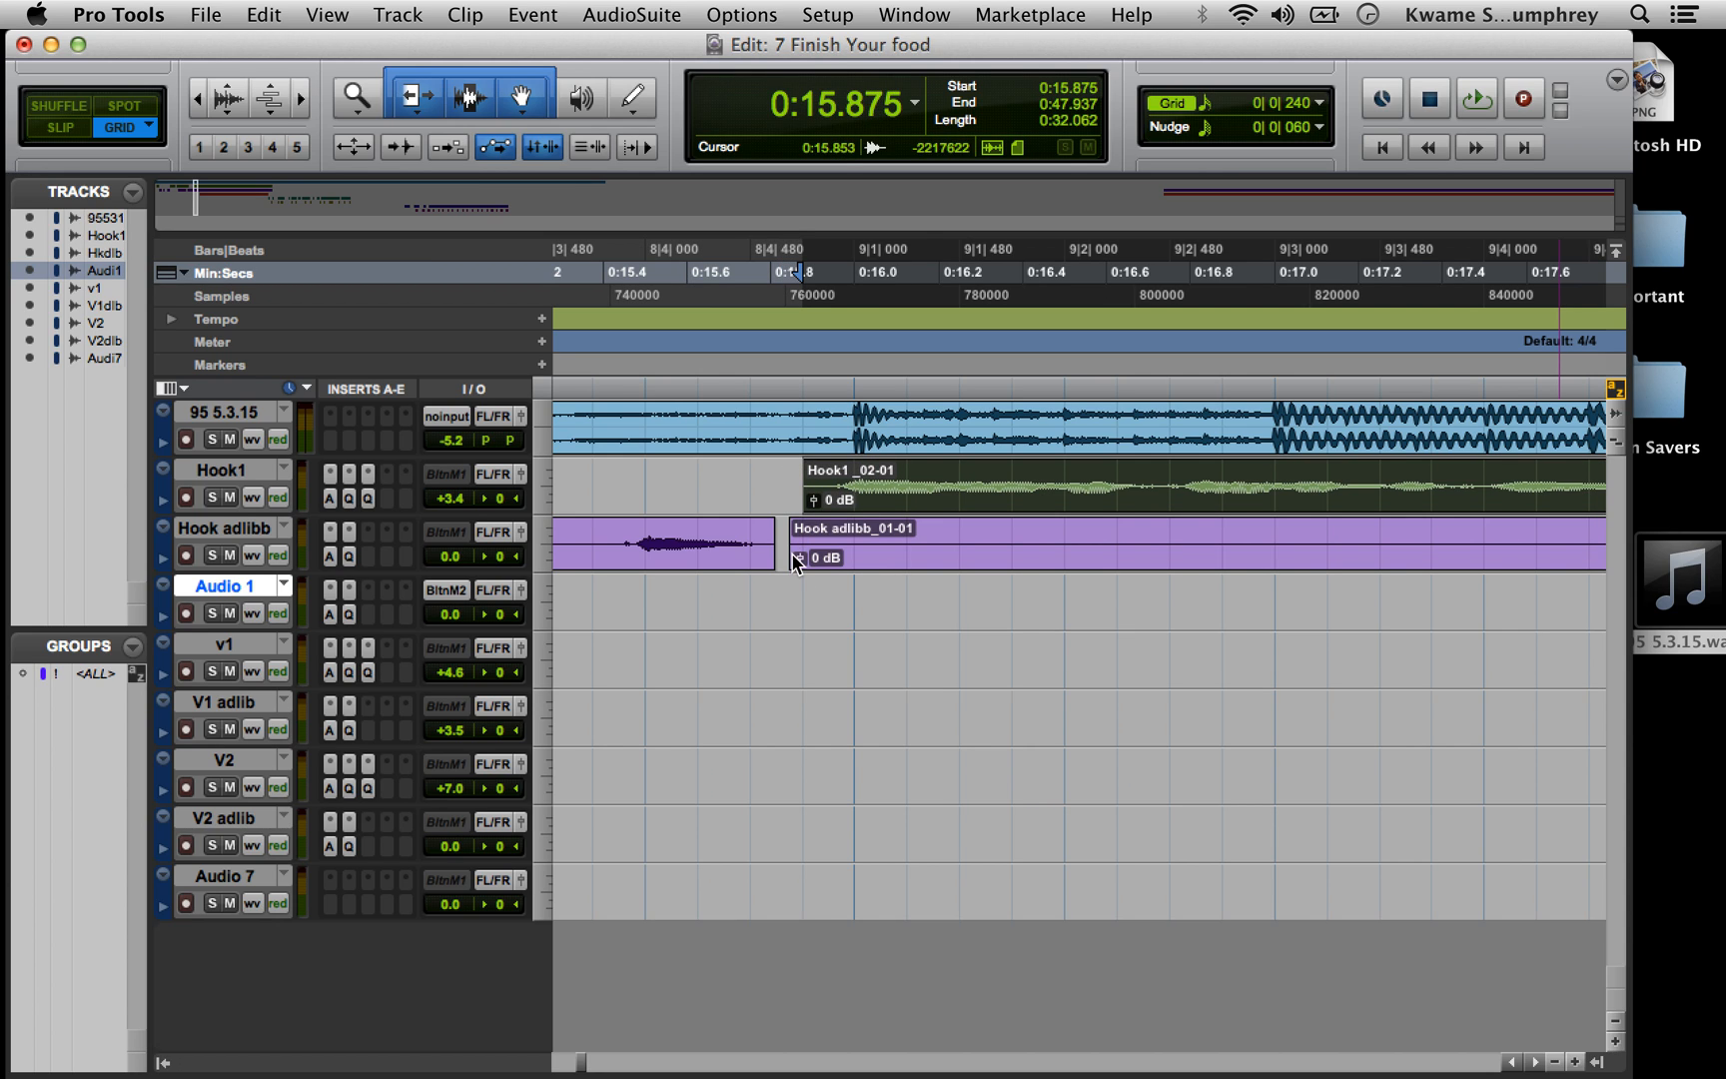
left_click(823, 558)
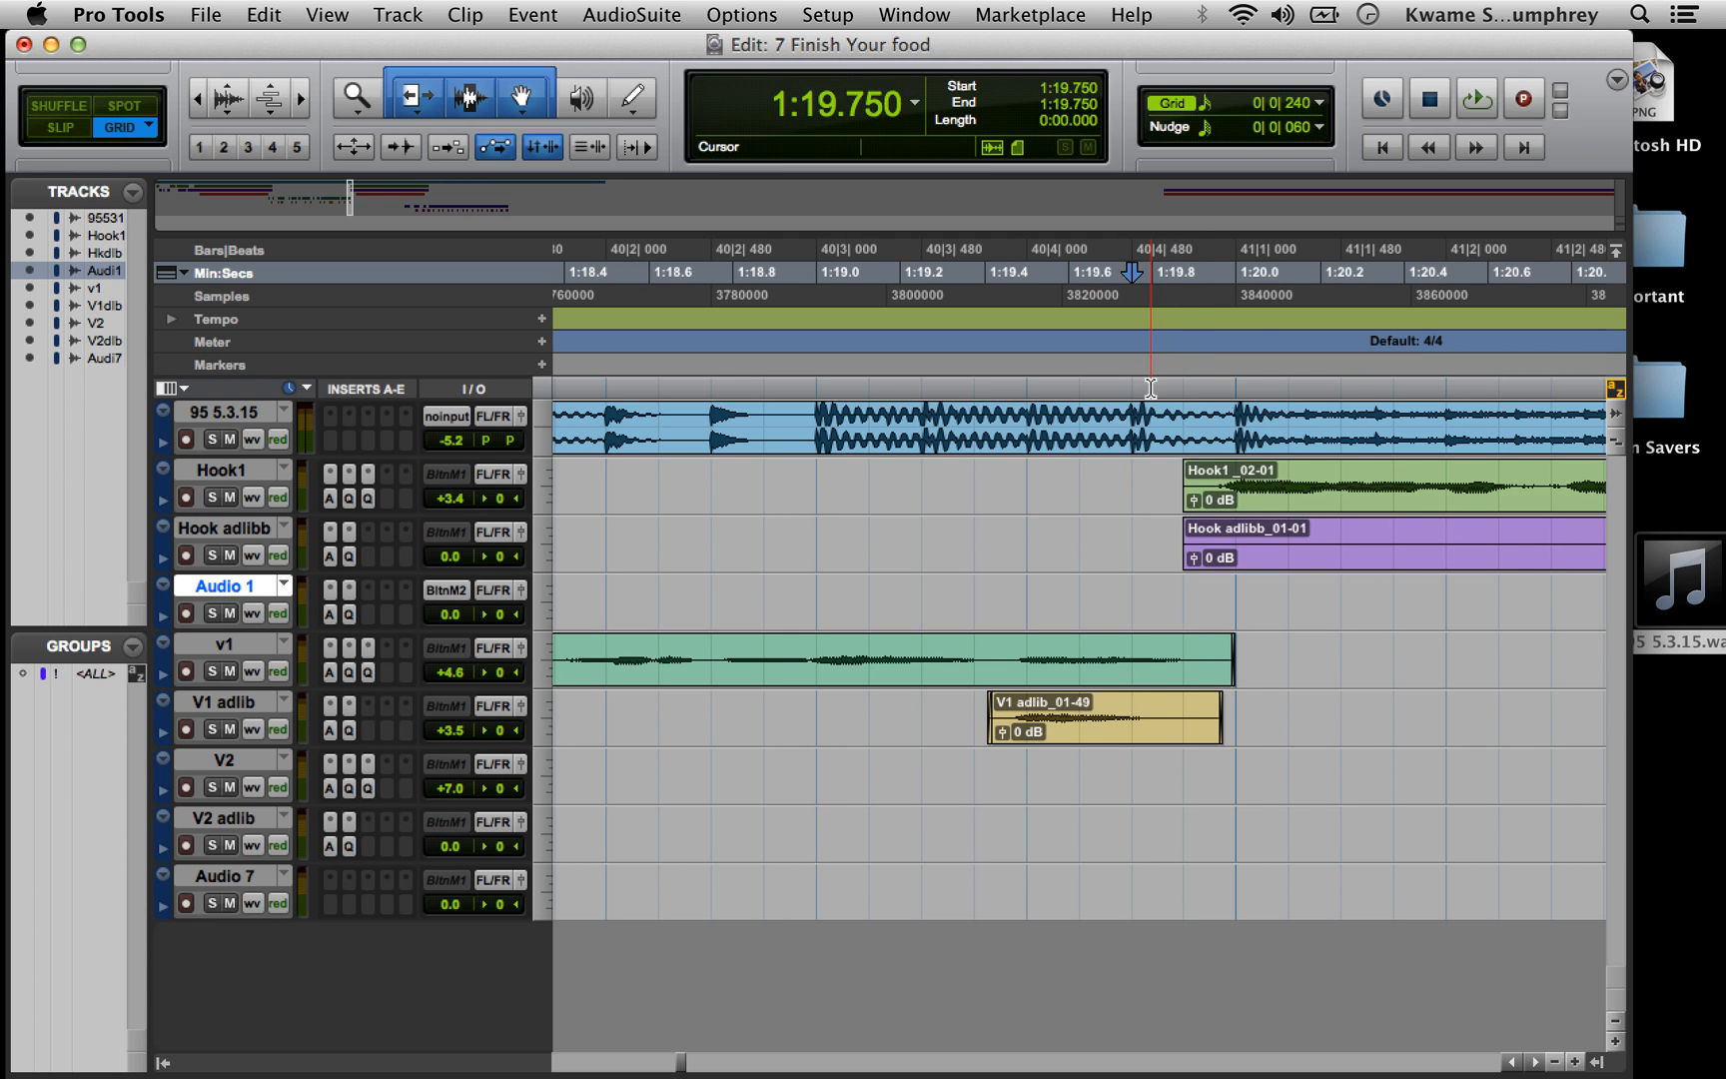
left_click(1475, 90)
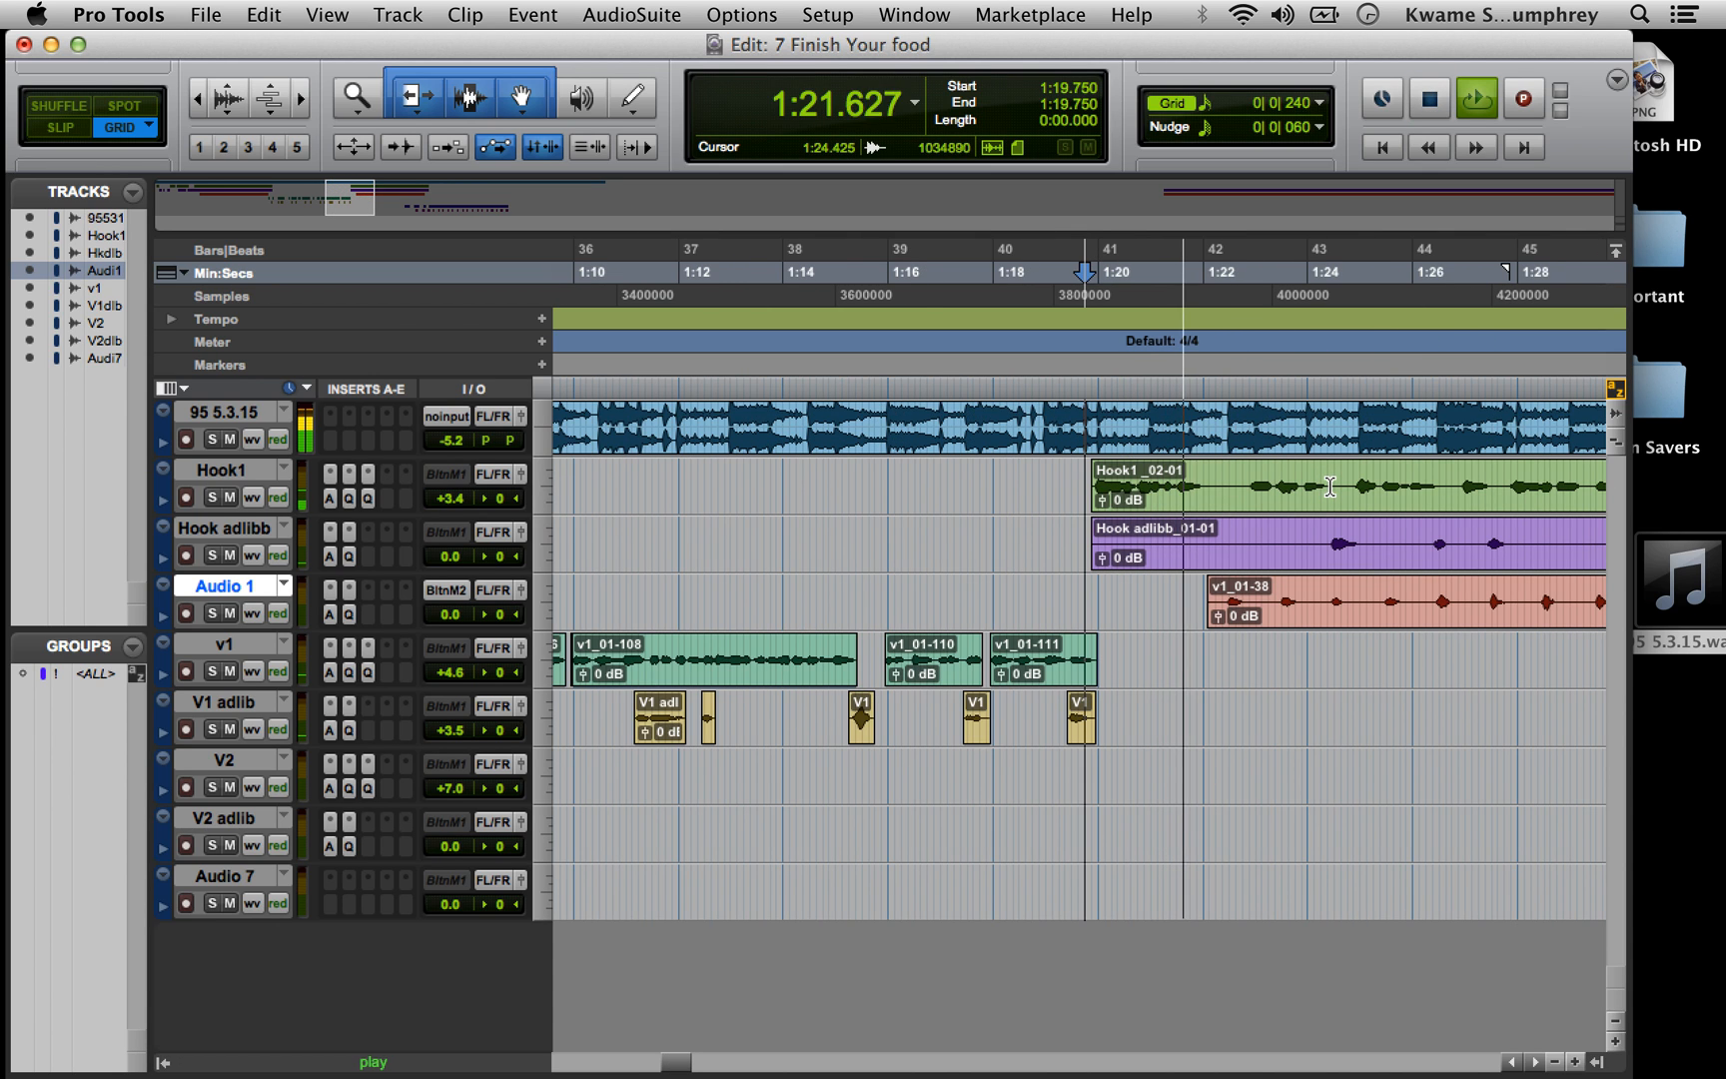